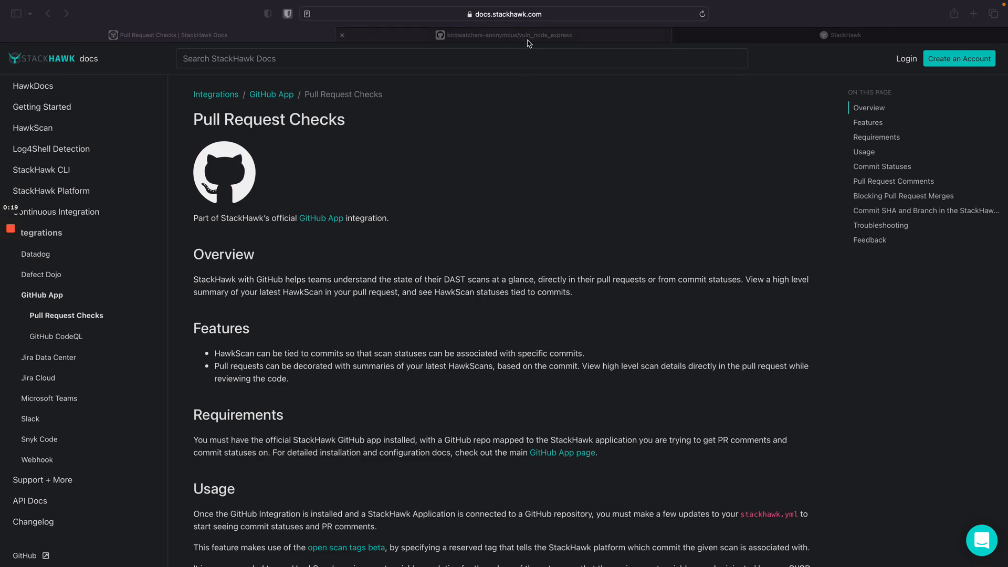
- Switch to the vuln_node_express repo and open its .github/workflows folder
left_click(523, 35)
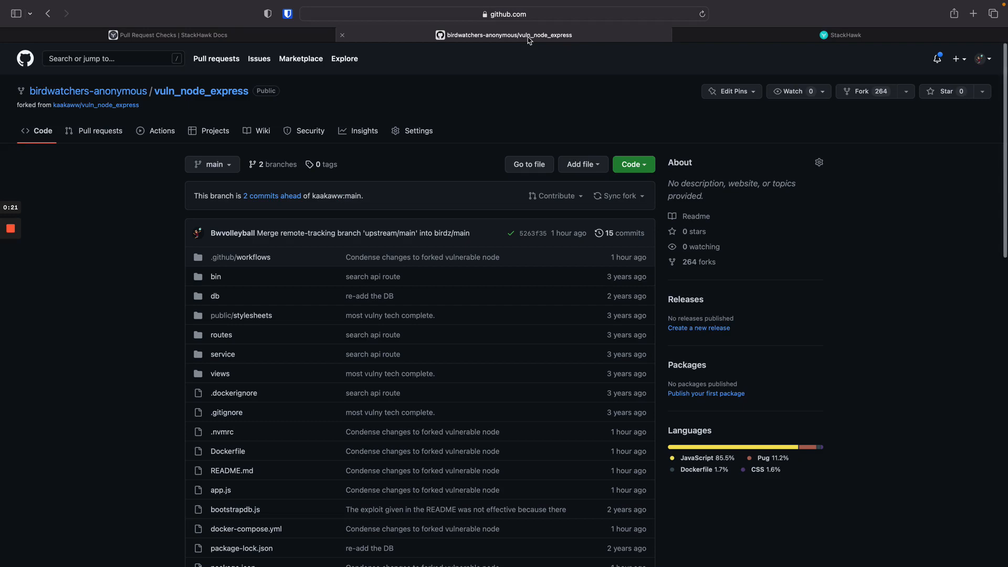
scroll("down", 3)
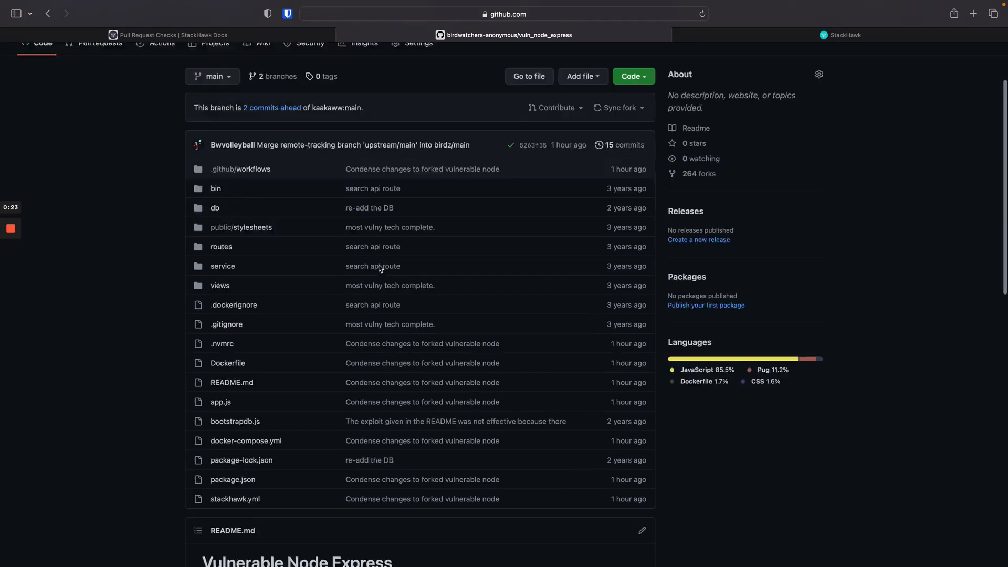
scroll("down", 3)
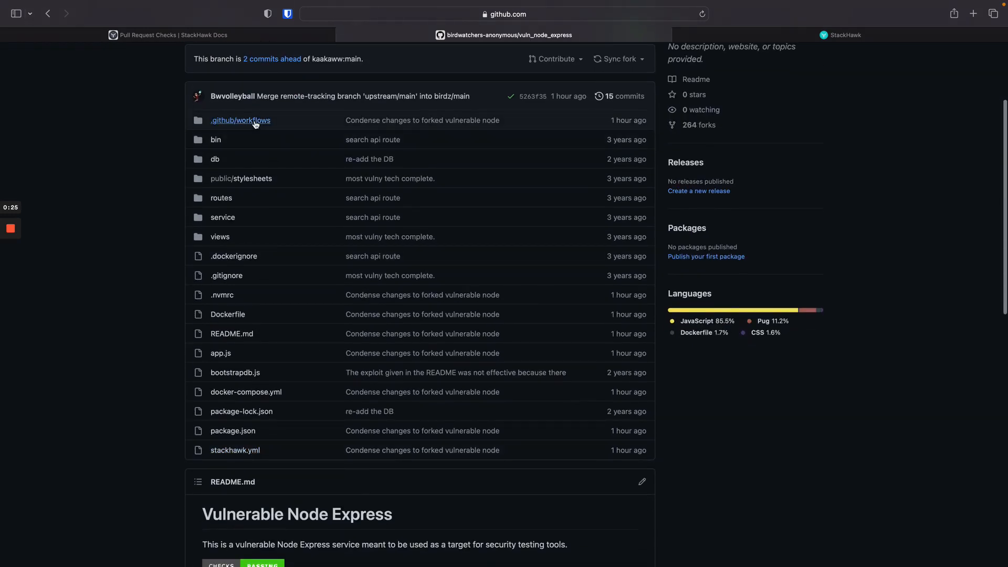
left_click(240, 121)
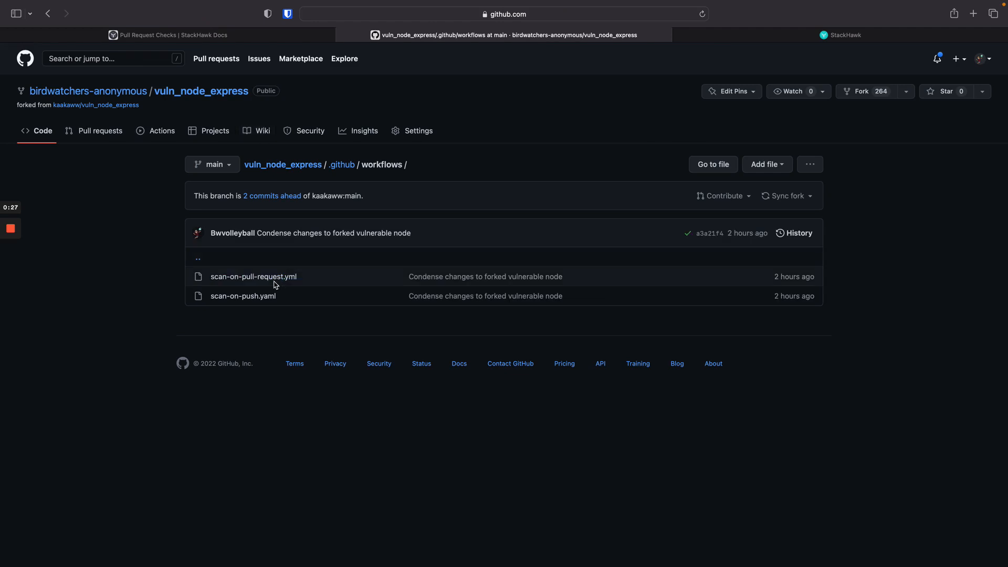
mouse_move(271, 280)
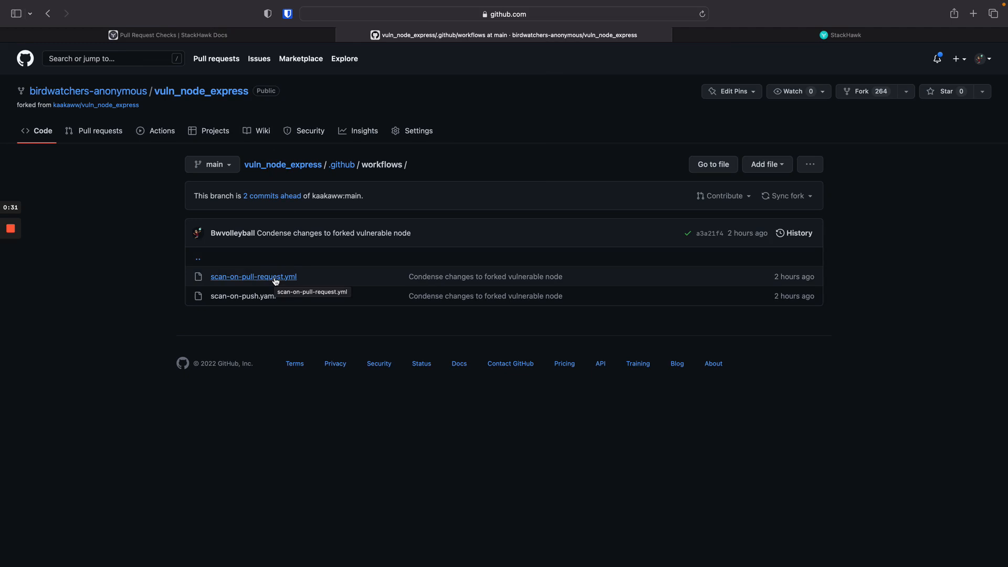
- Open stackhawk.yml and highlight the tags block for commit SHA and branch name
left_click(253, 276)
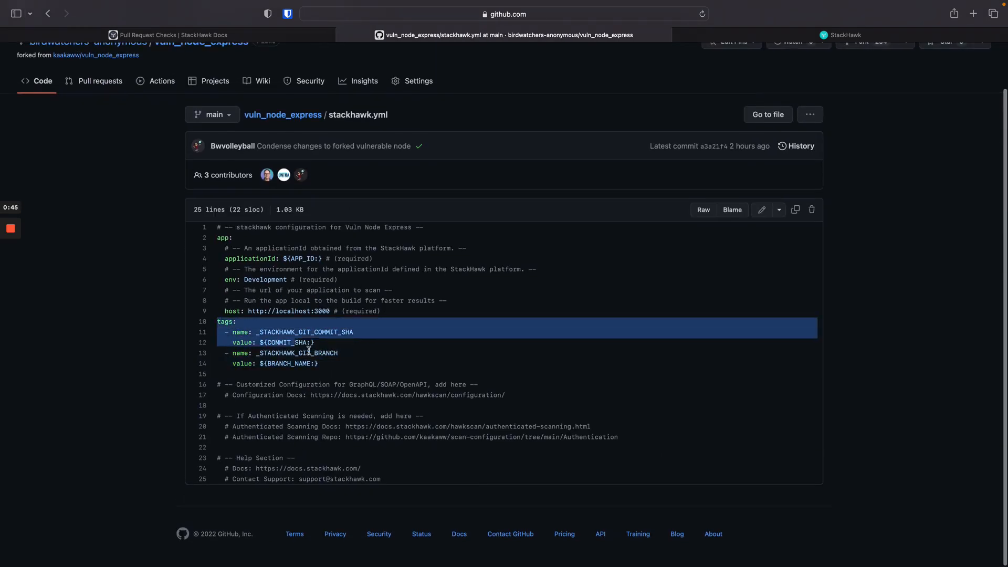
left_click_drag(308, 342, 333, 366)
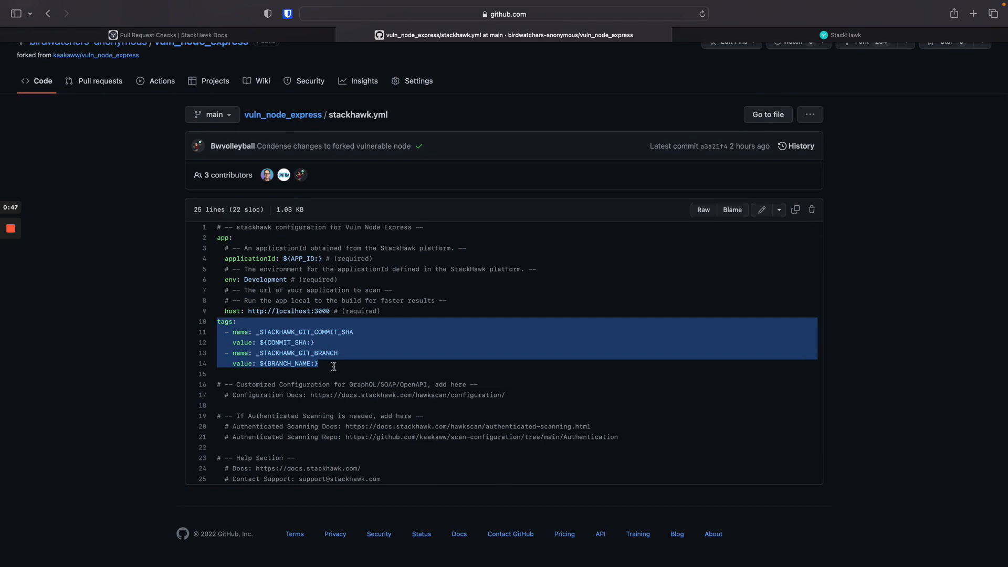
mouse_move(326, 353)
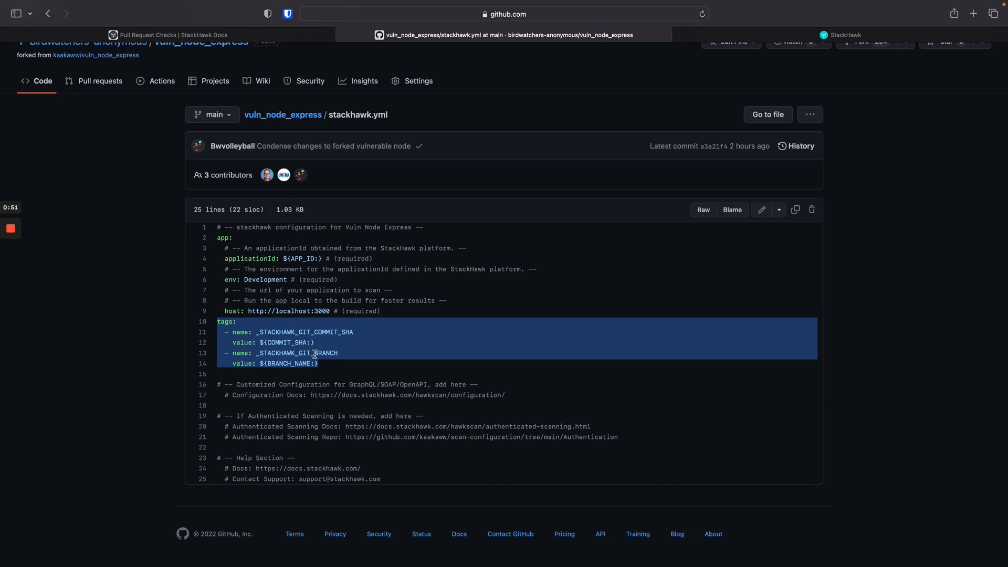
mouse_move(306, 249)
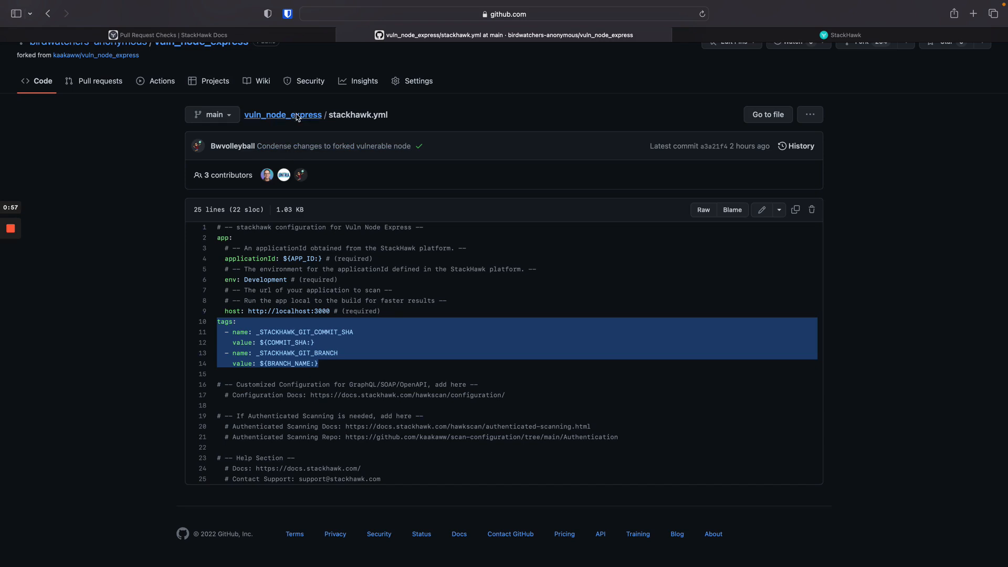
- From the repo root, open scan-on-pull-request.yml in .github/workflows
left_click(283, 115)
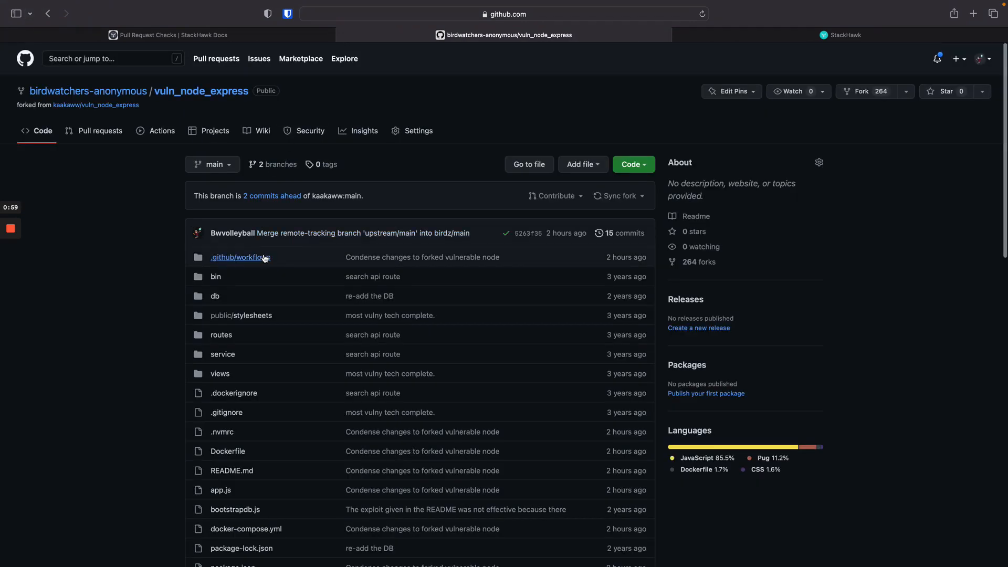
left_click(236, 257)
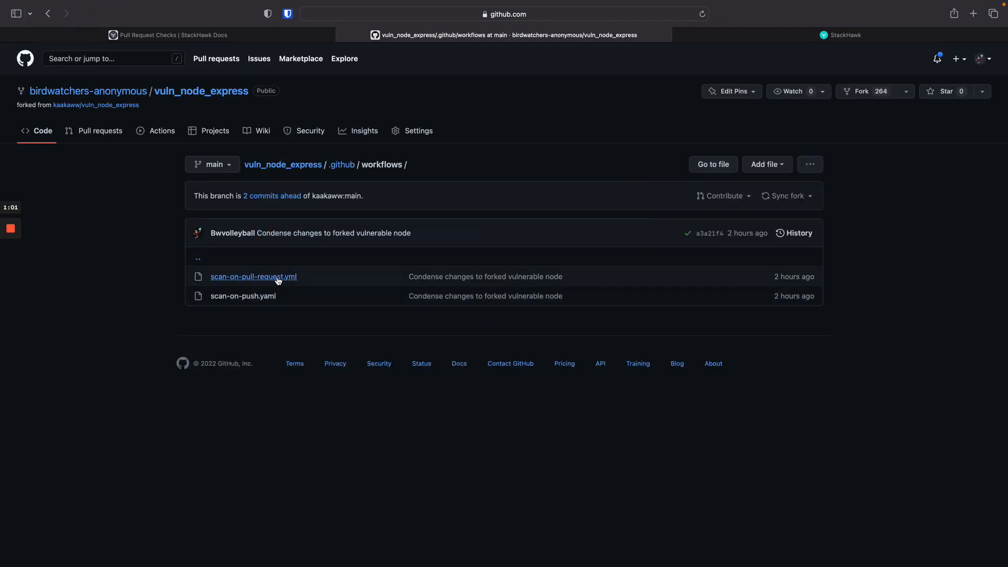
left_click(253, 277)
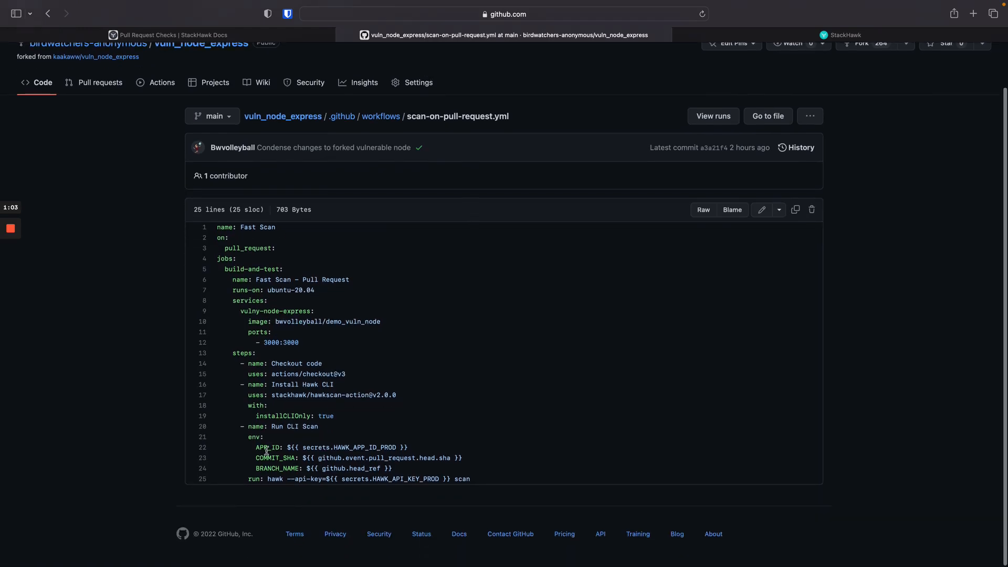
mouse_move(254, 457)
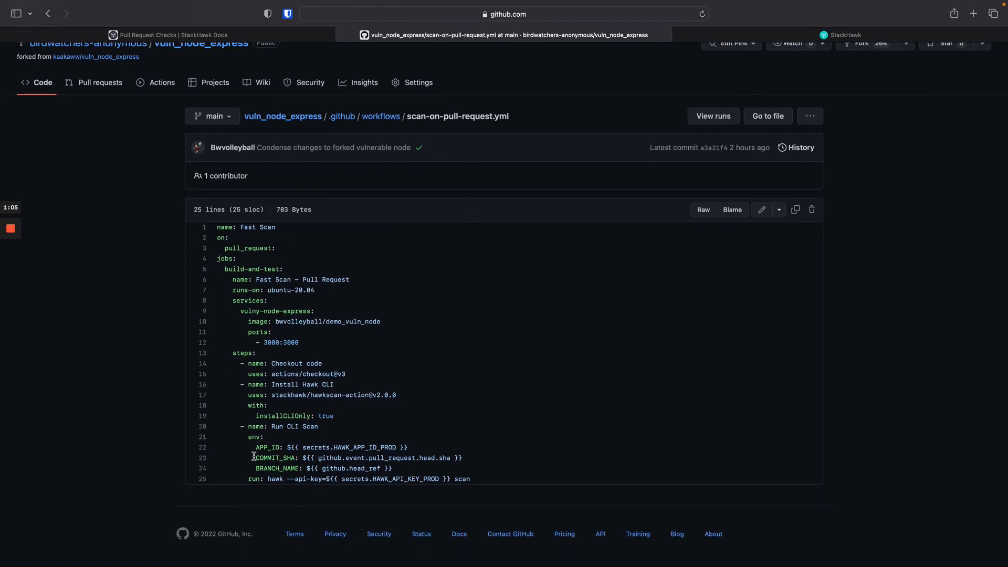
mouse_move(353, 458)
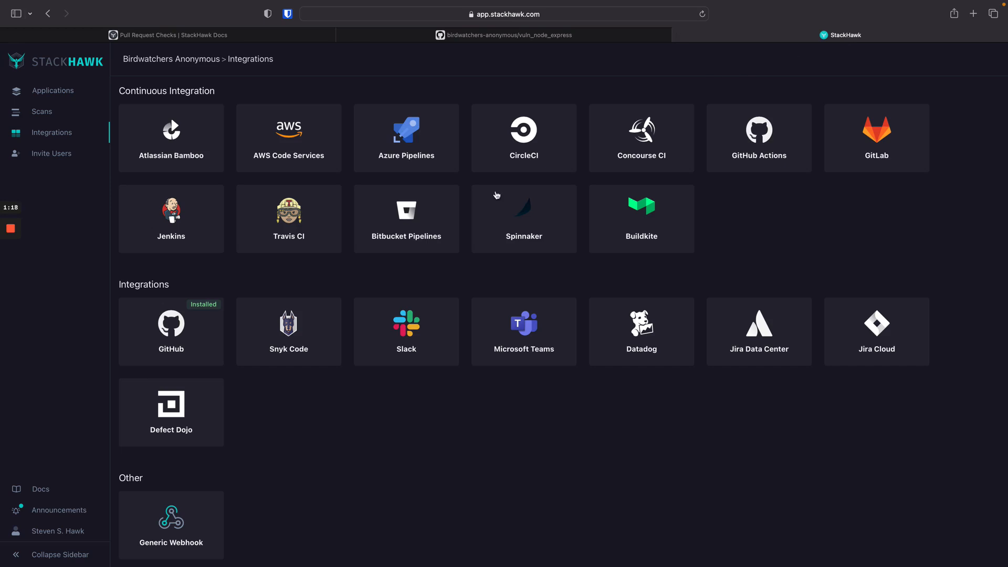
mouse_move(480, 209)
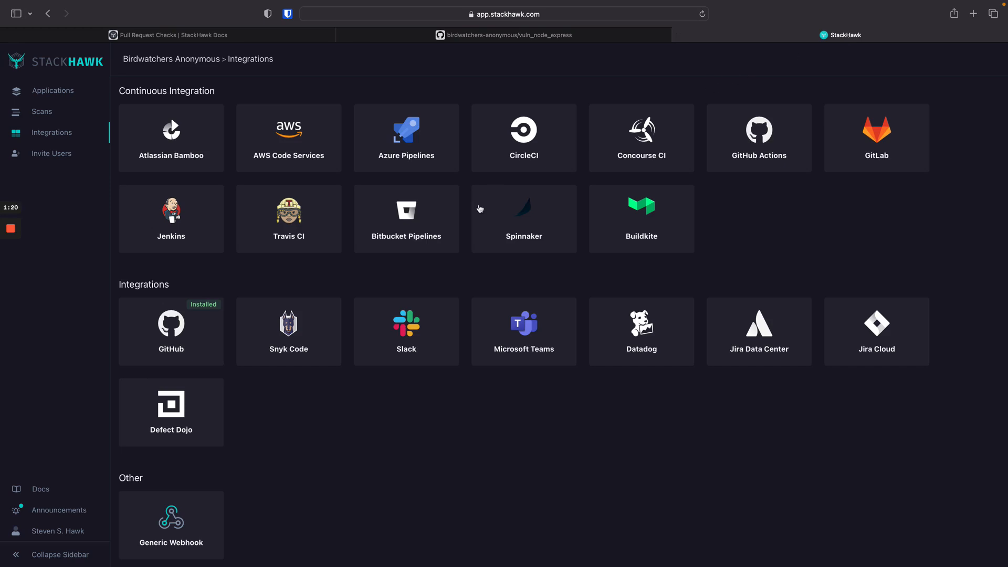
- Open the GitHub integration card to see vuln_node_express linked to Bird Express API
left_click(171, 331)
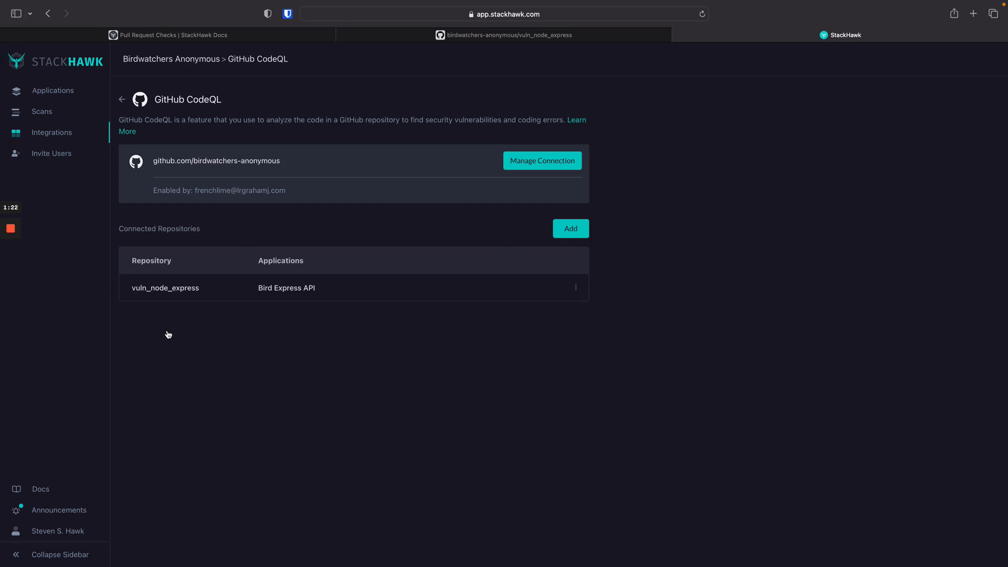
mouse_move(307, 296)
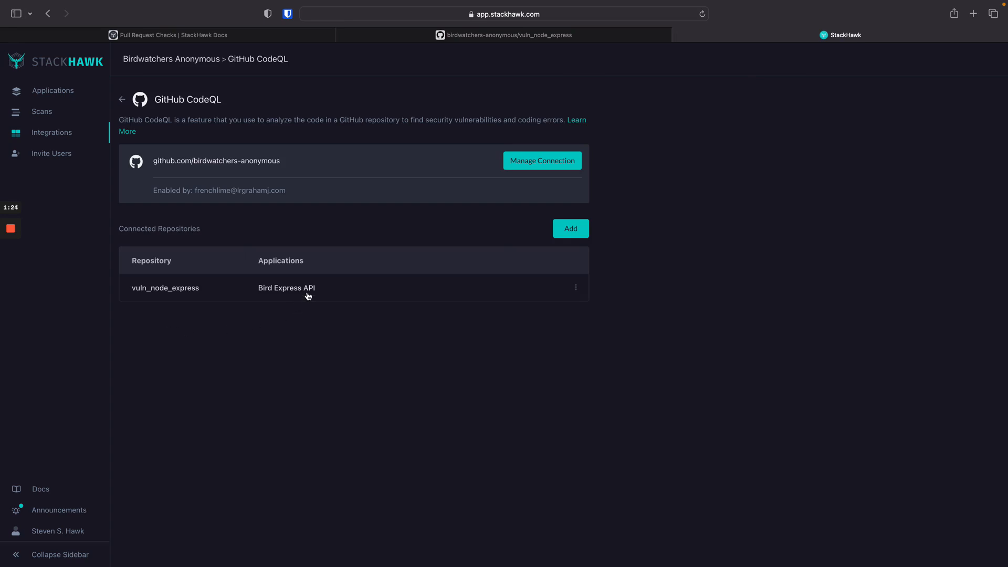
mouse_move(167, 296)
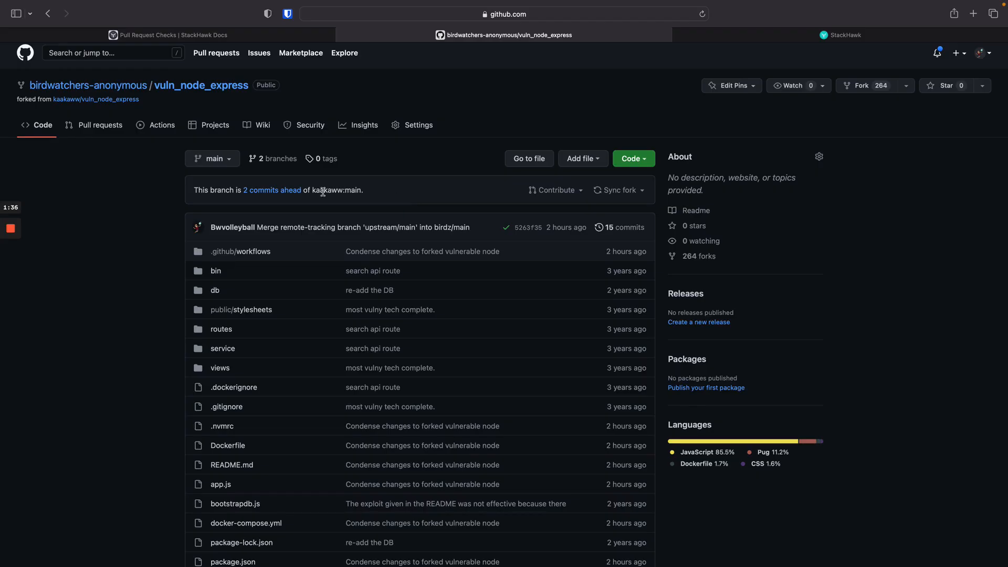
- Commit the README.md edit to the feature/development branch
left_click(212, 159)
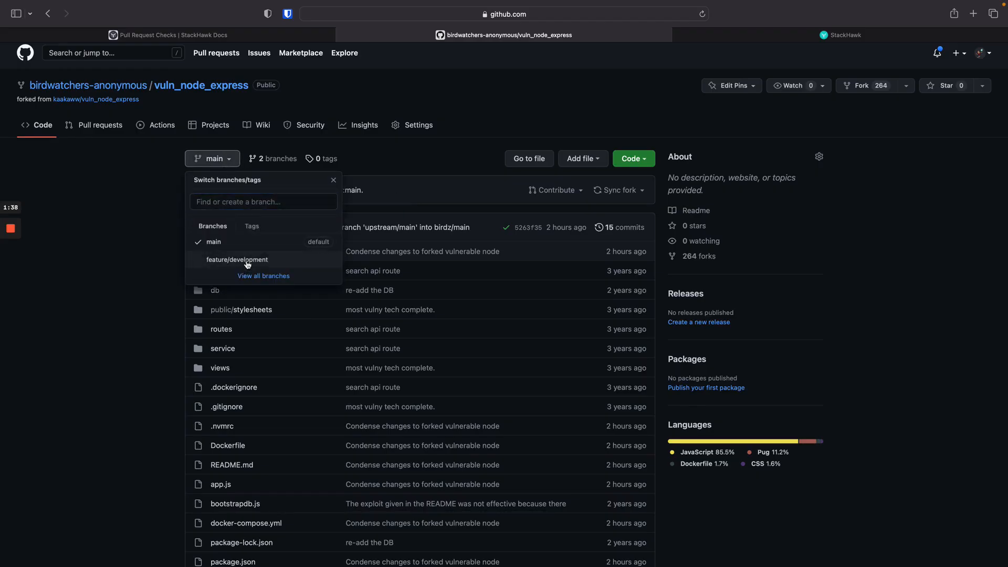
left_click(238, 260)
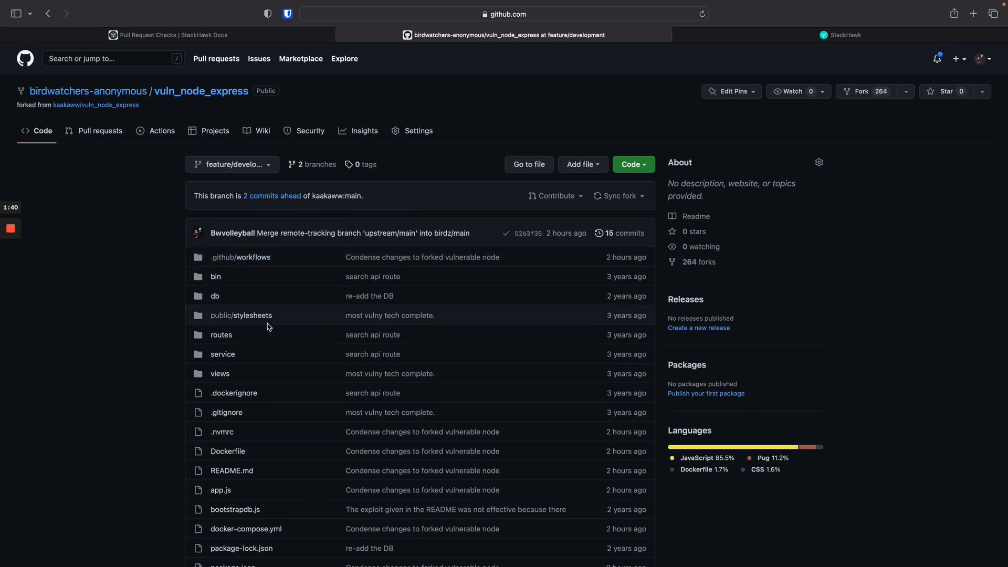
scroll("down", 3)
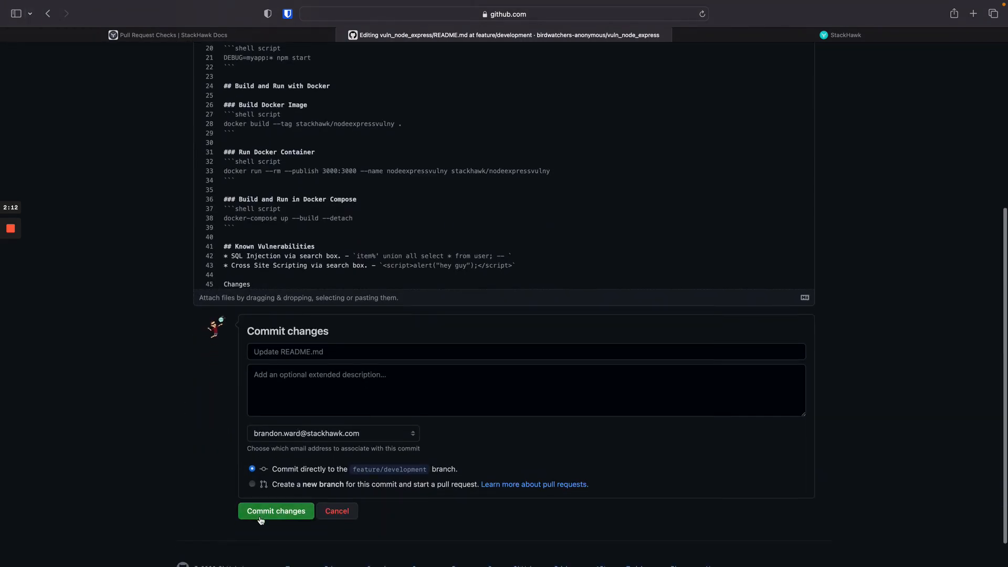
left_click(275, 511)
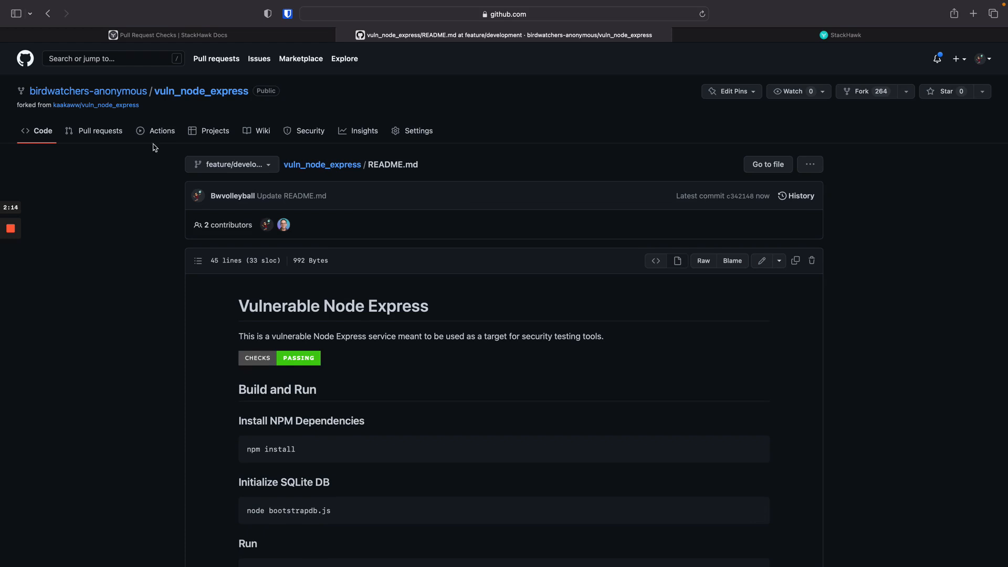
- Watch the Bird Express API scan in StackHawk, then return to pull request #7
left_click(100, 131)
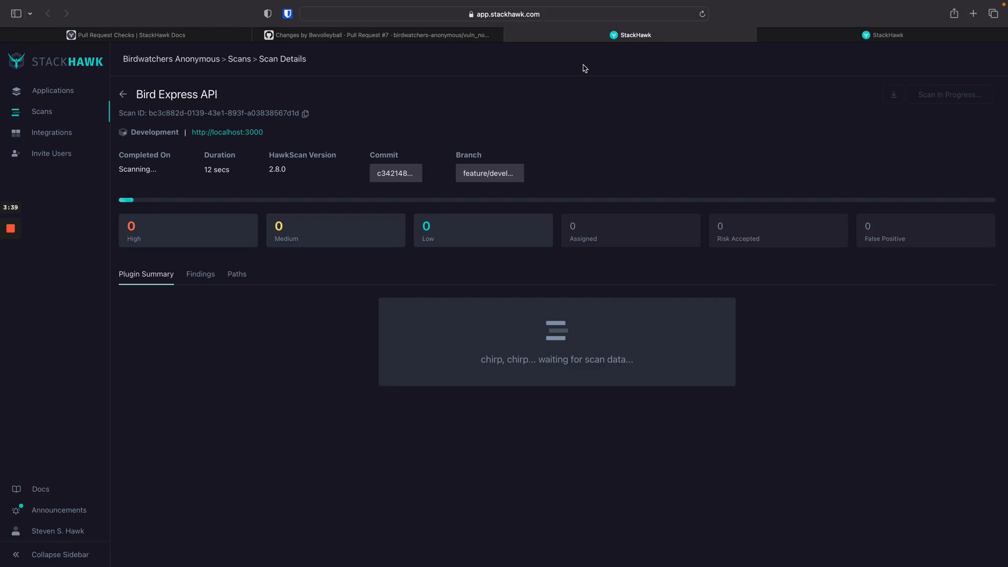
mouse_move(378, 97)
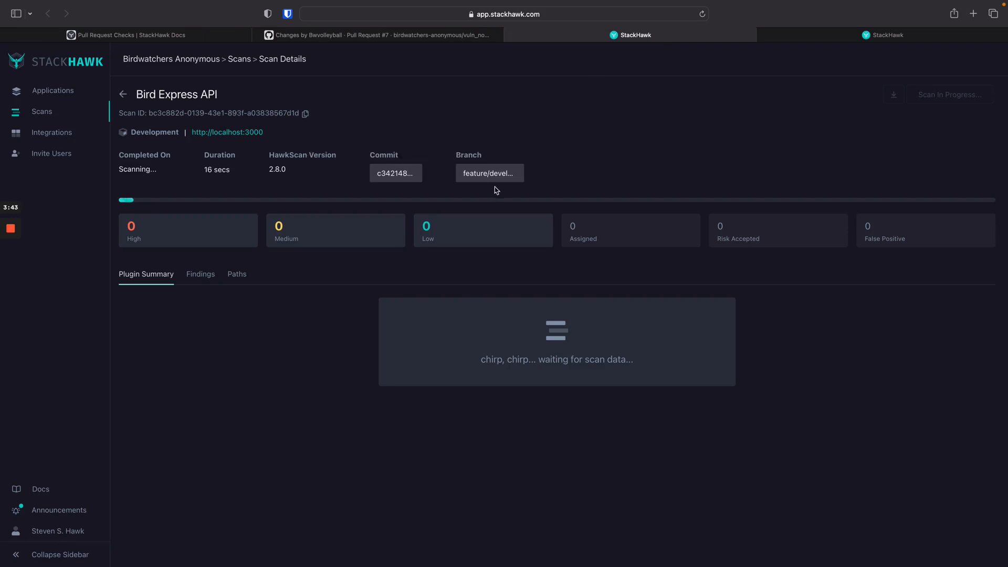
mouse_move(513, 174)
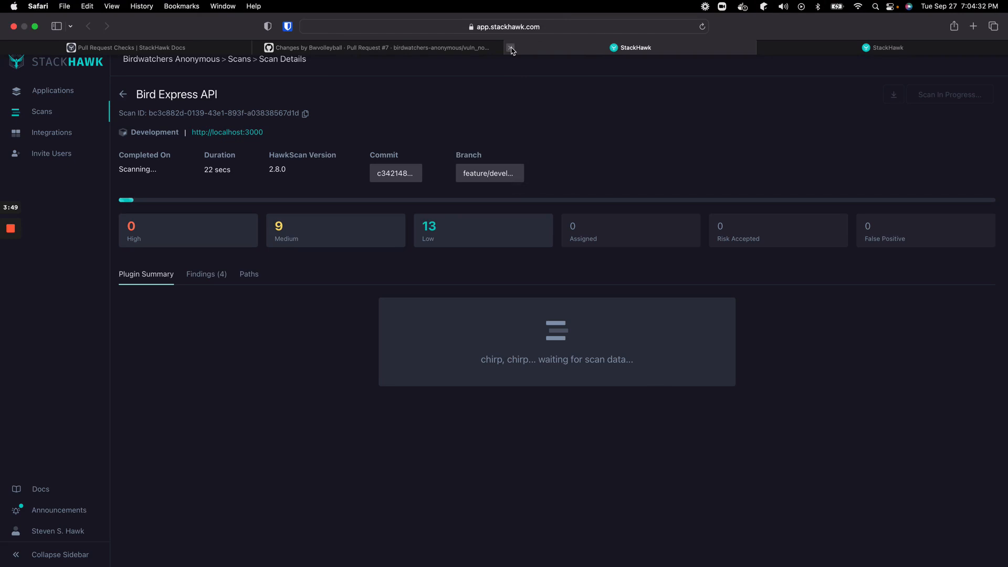
left_click(373, 48)
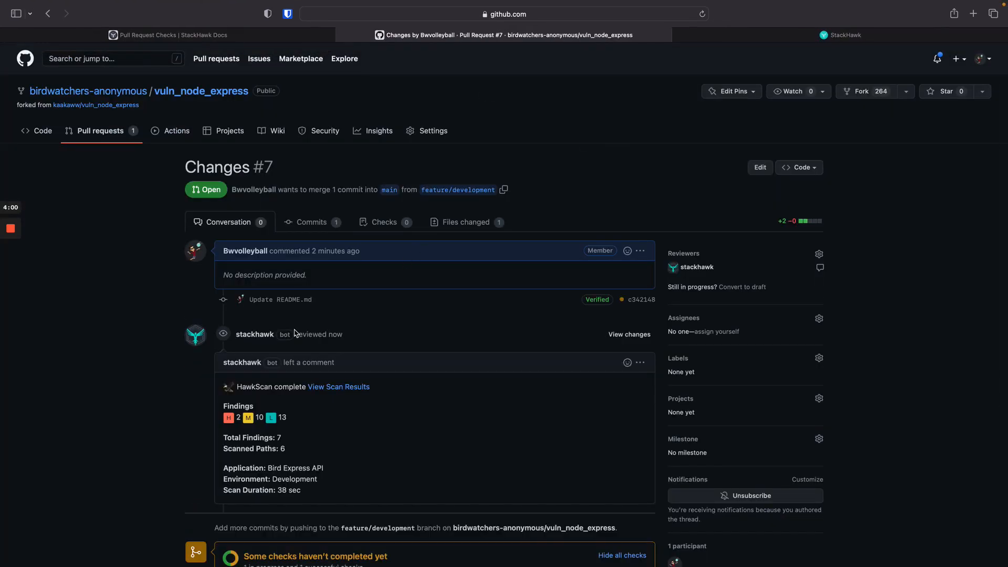
- Expand all checks on pull request #7 to confirm HawkScan completed
scroll("down", 3)
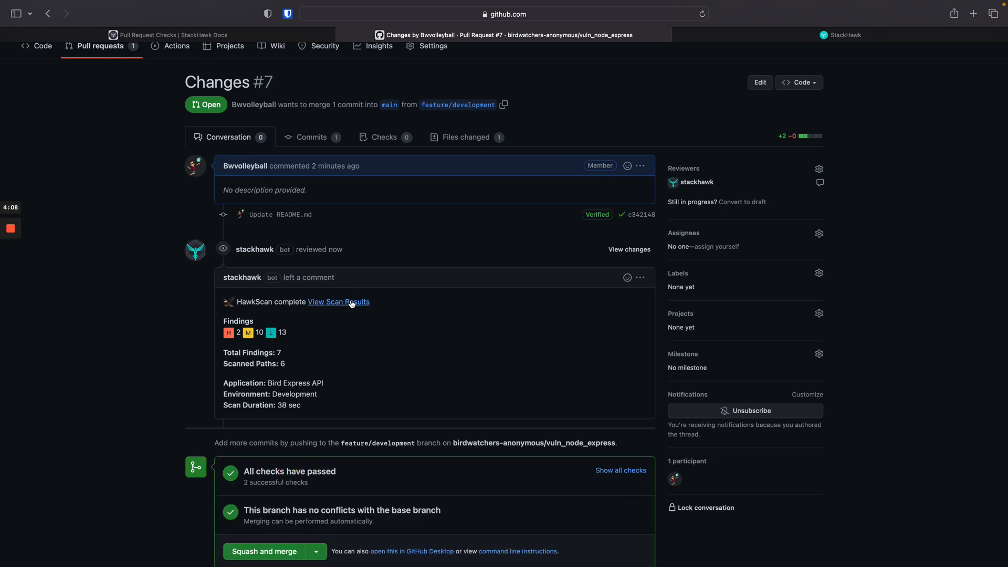
scroll("down", 3)
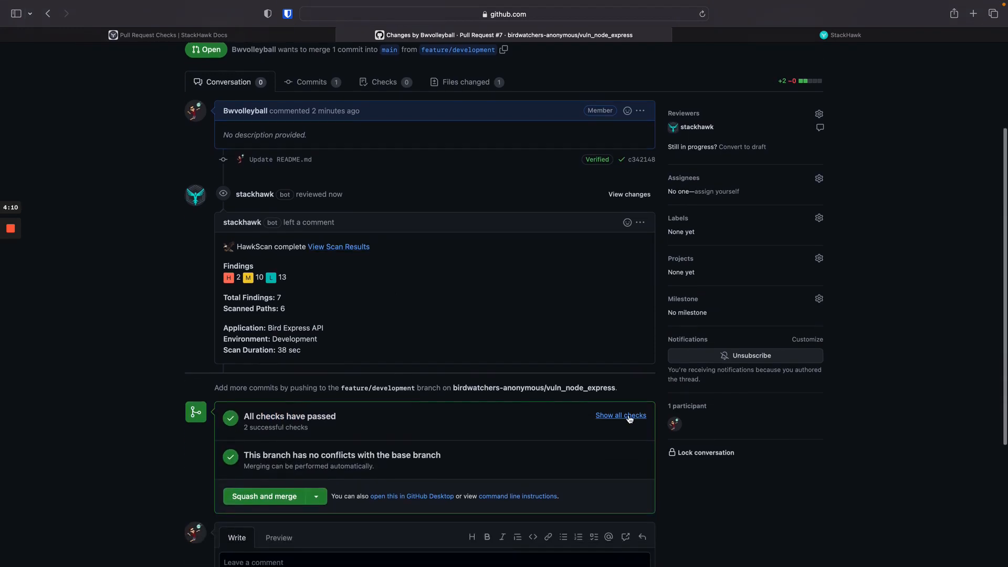
left_click(621, 416)
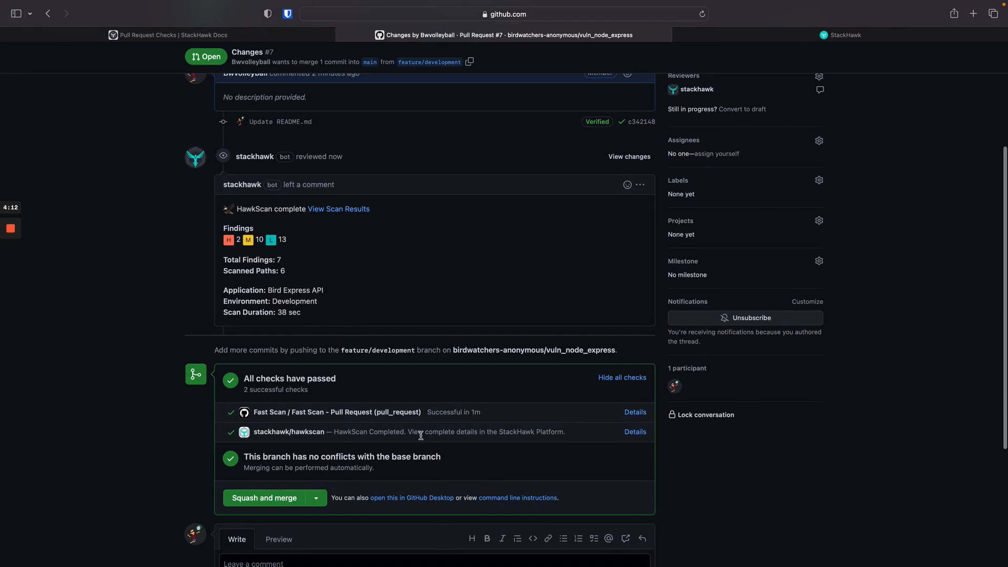
mouse_move(390, 425)
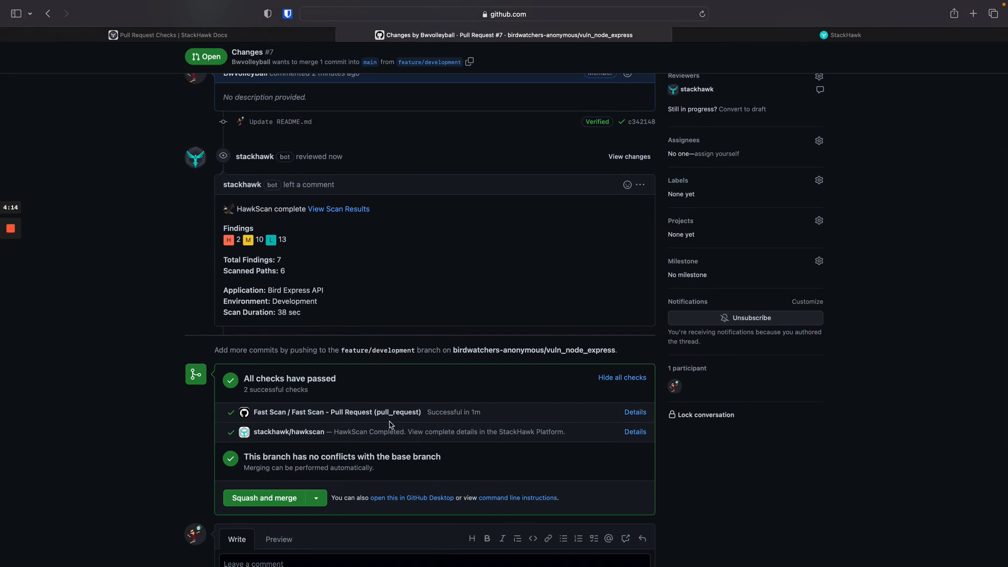
mouse_move(635, 432)
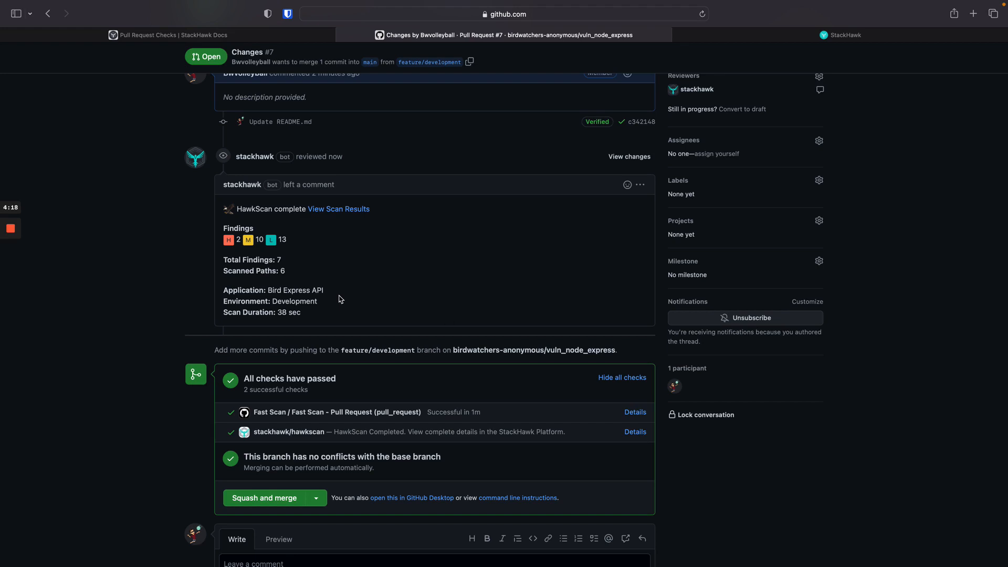
scroll("up", 3)
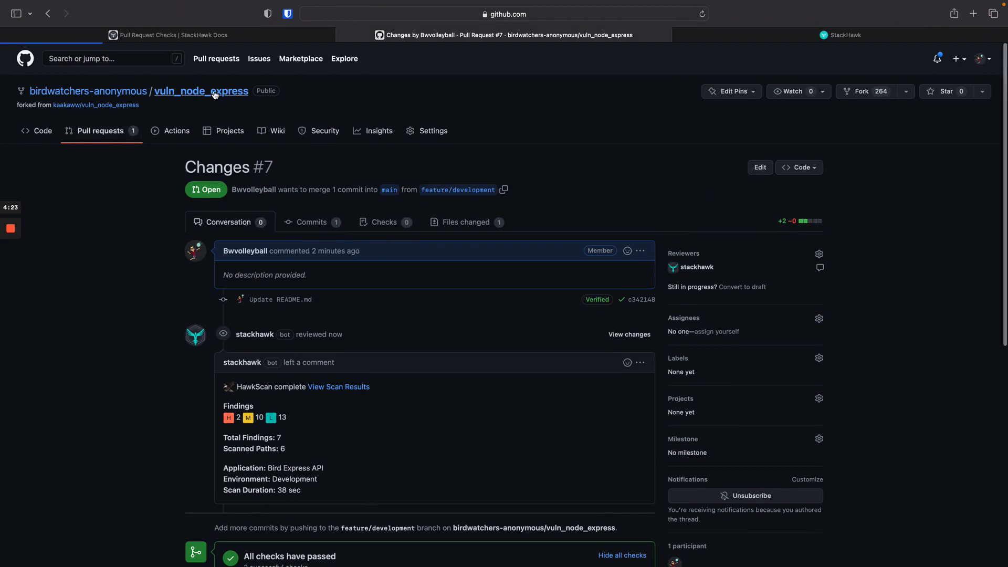
- Change stackhawk.yml host to localhost:3001 on feature/development and commit 'Update stackhawk.yml'
left_click(202, 91)
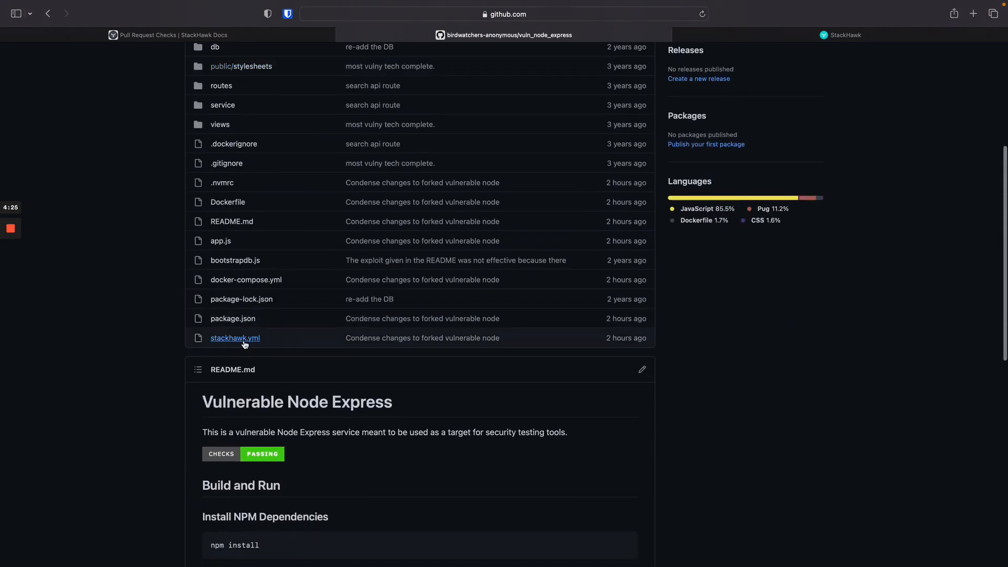
left_click(235, 338)
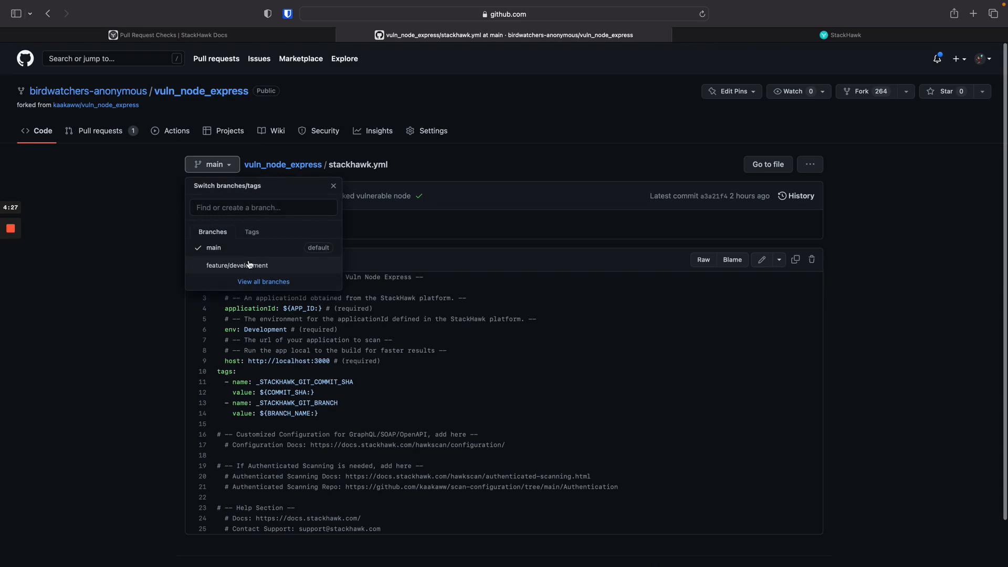
left_click(237, 265)
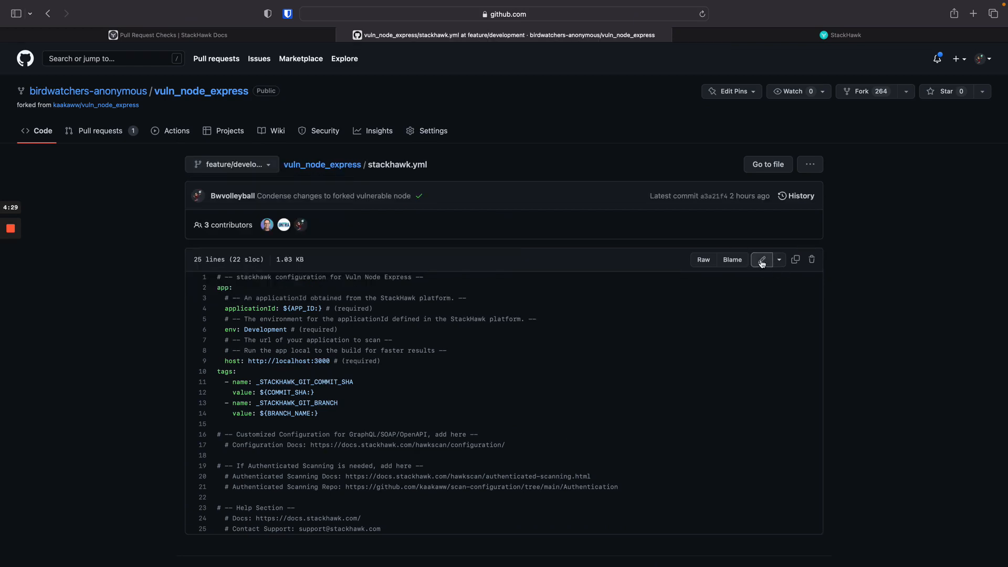
left_click(762, 259)
type("1")
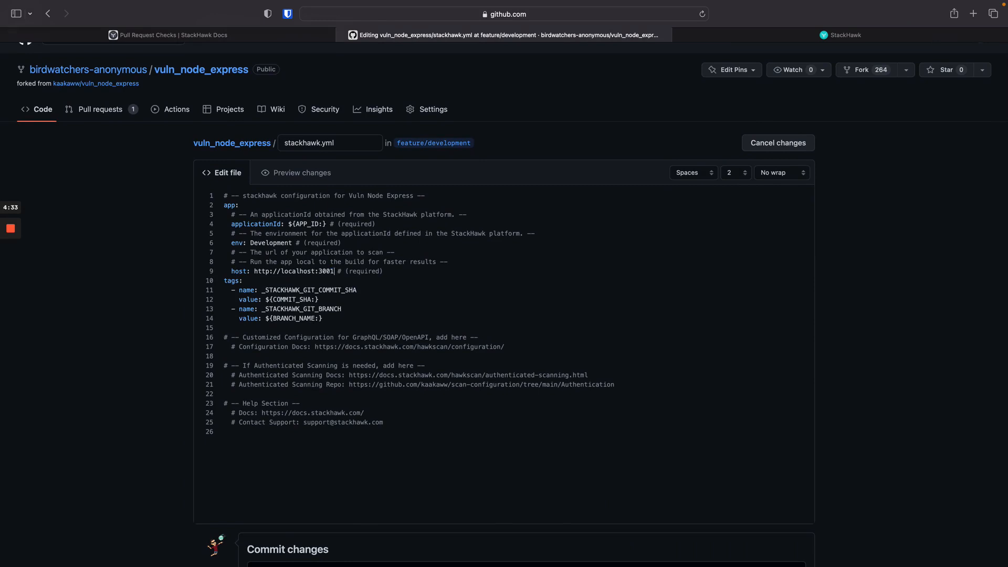
scroll("down", 3)
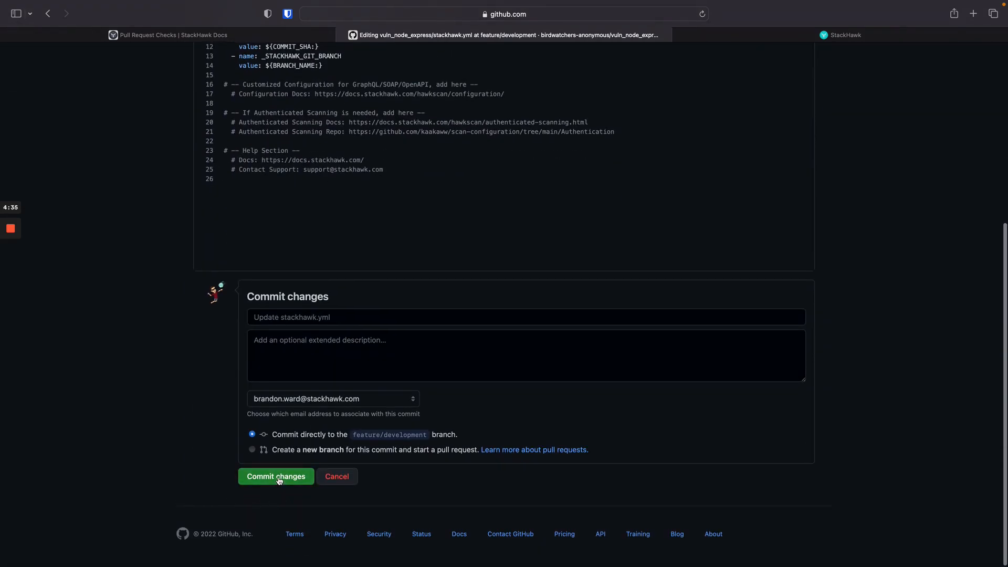
left_click(276, 477)
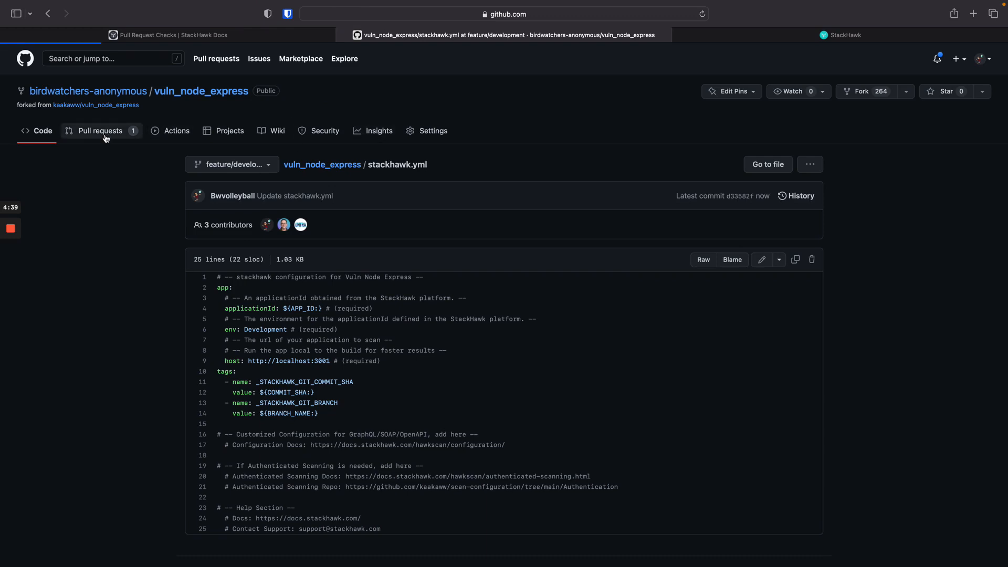
- Return to pull request #7 and scroll to the failed HawkScan comment
left_click(100, 130)
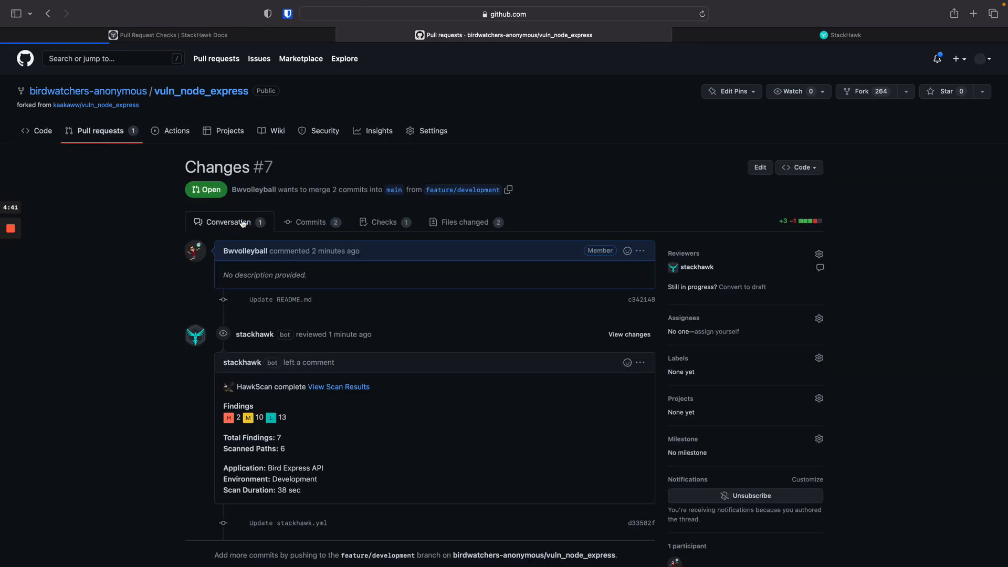
scroll("down", 3)
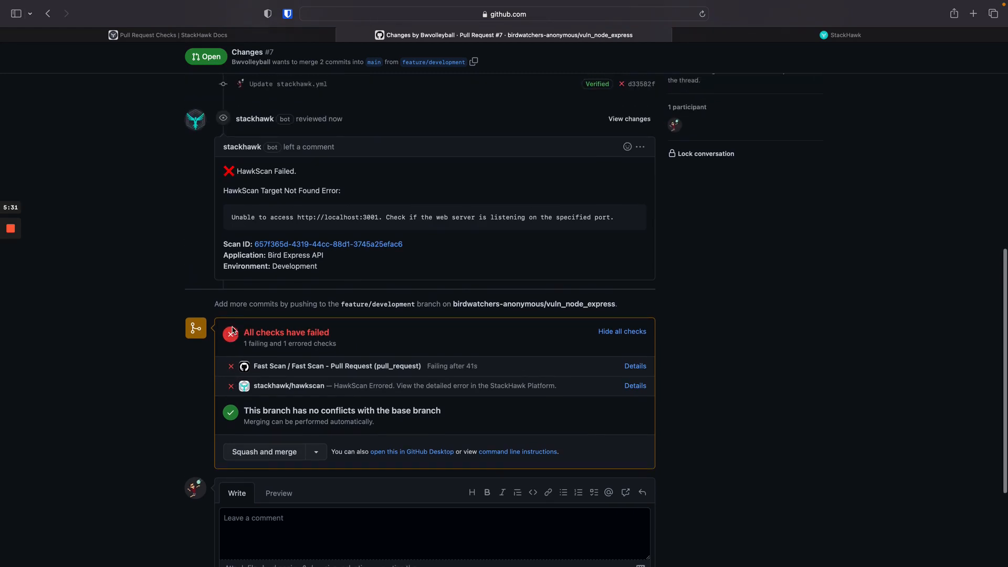
mouse_move(248, 181)
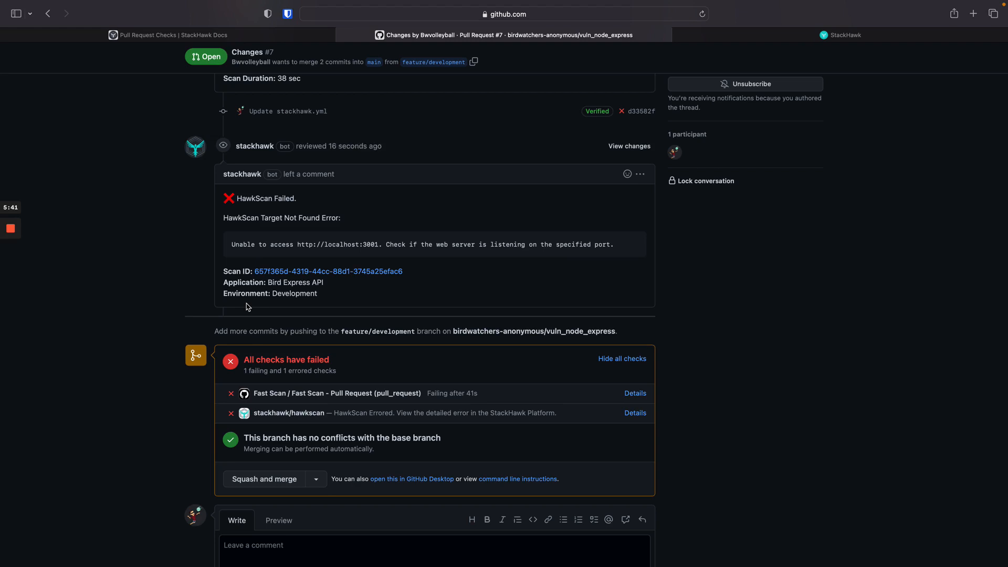
mouse_move(345, 273)
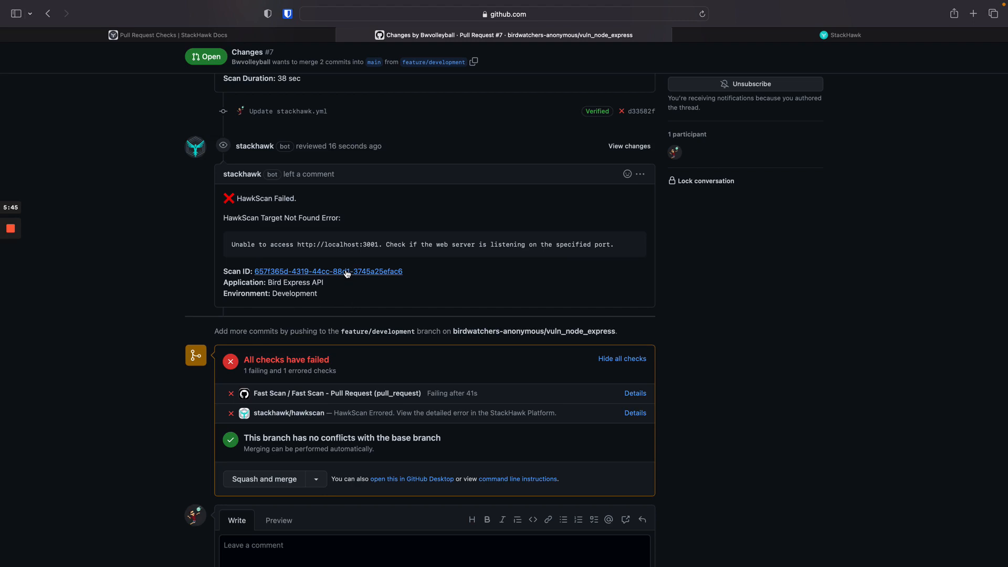
mouse_move(345, 282)
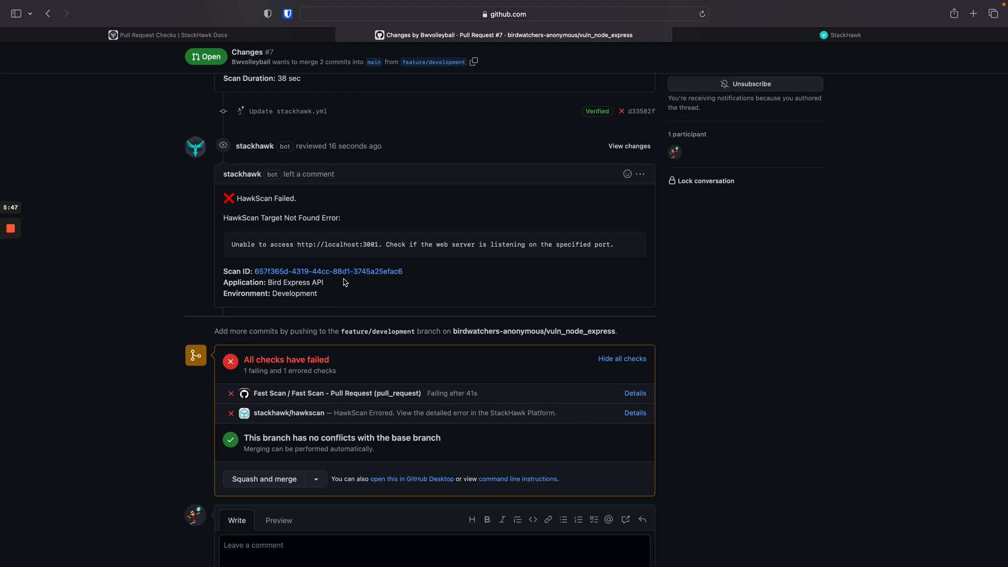